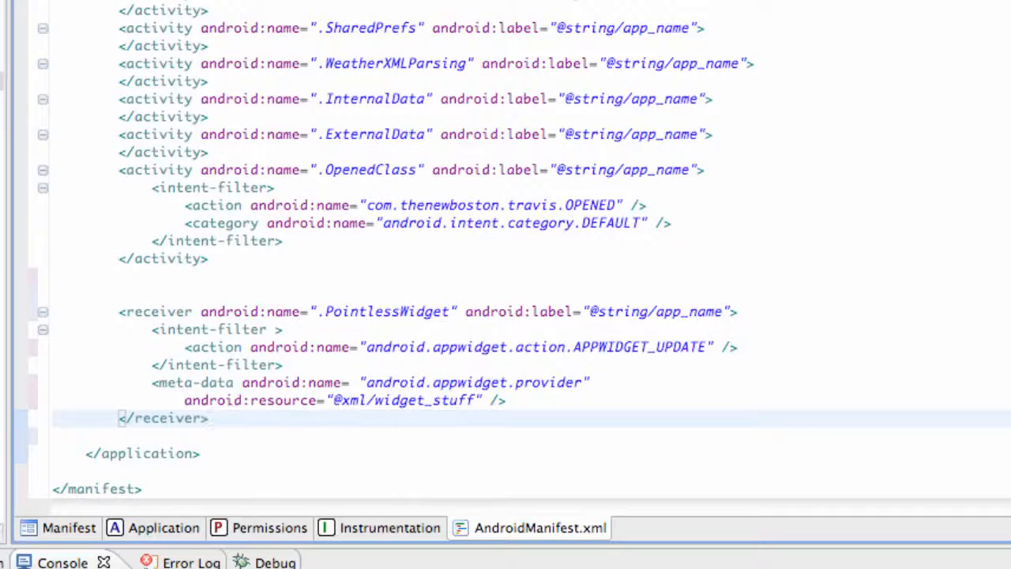
{"action": "mouse_move", "coordinate": [209, 71]}
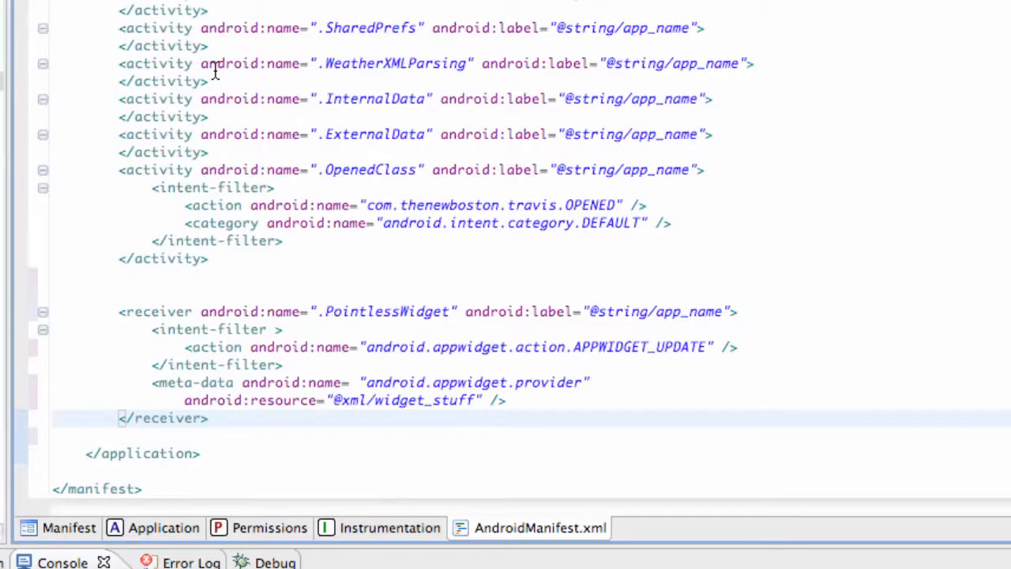
{"action": "mouse_move", "coordinate": [251, 280]}
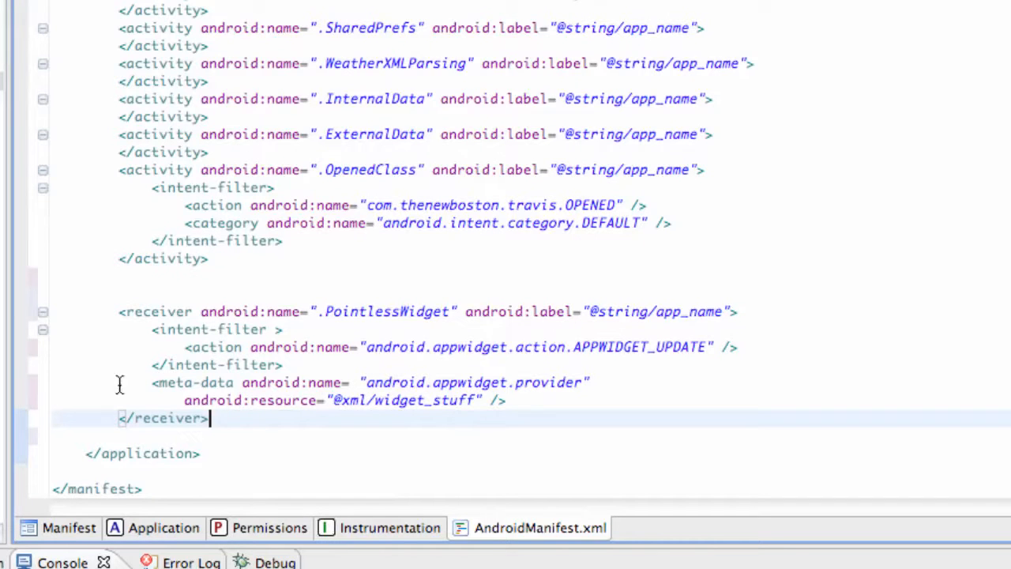
{"action": "mouse_move", "coordinate": [431, 423]}
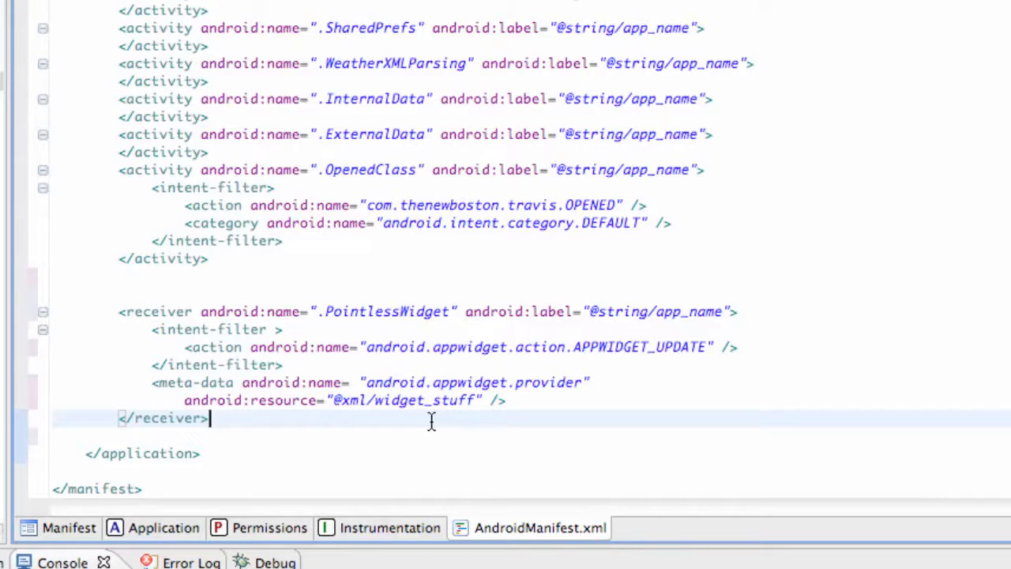
{"action": "mouse_move", "coordinate": [283, 439]}
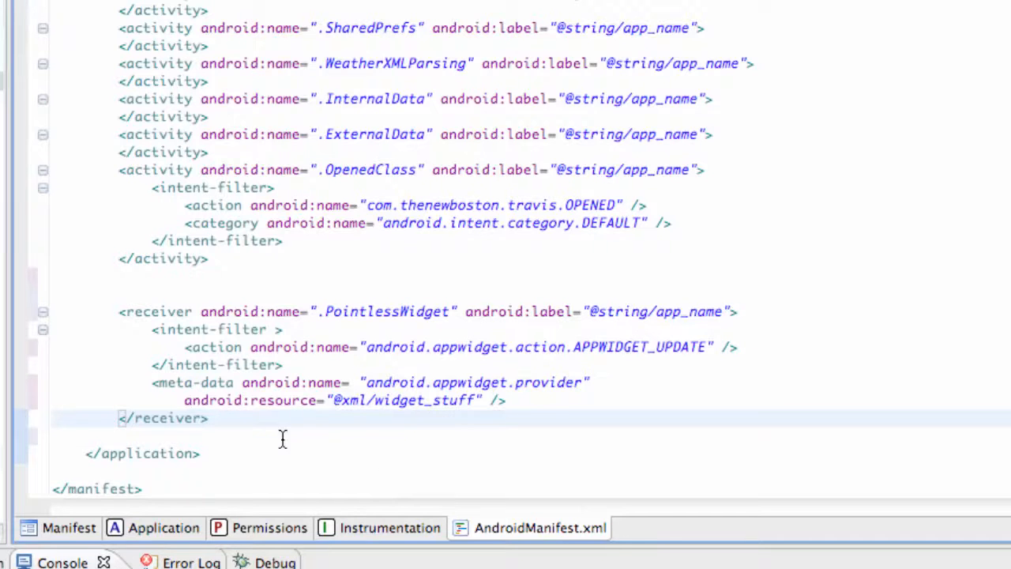
{"action": "mouse_move", "coordinate": [400, 401]}
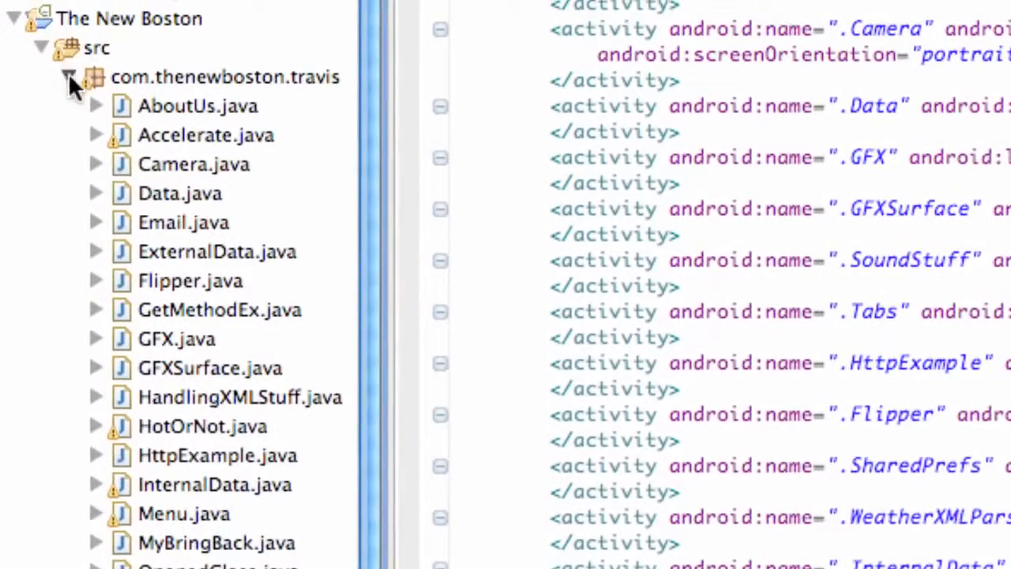
Step: Start a new Android XML file named widget_stuff with AppWidget Provider as its resource type
{"action": "right_click", "coordinate": [225, 76]}
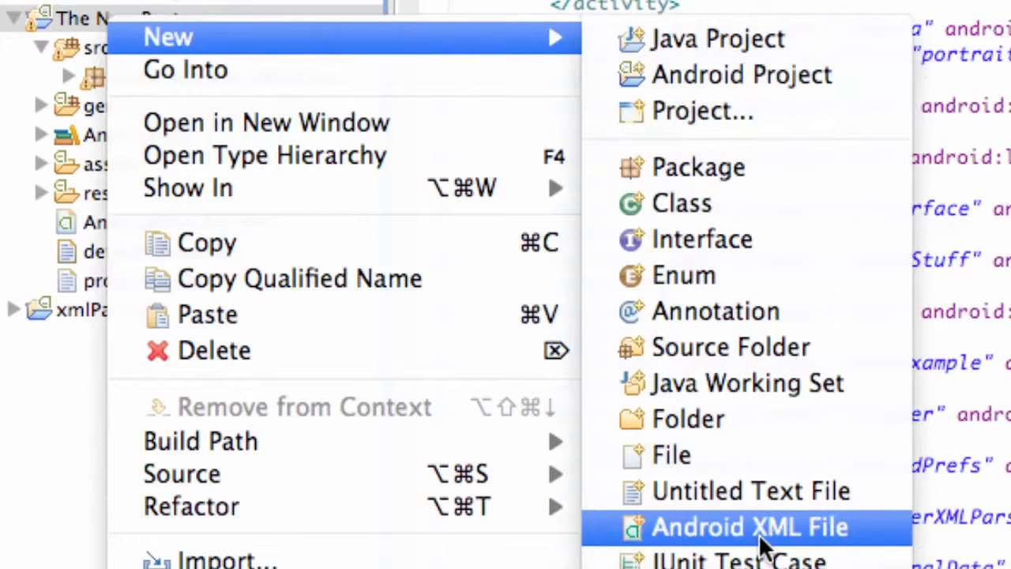
{"action": "left_click", "coordinate": [741, 526]}
{"action": "type", "text": "widg"}
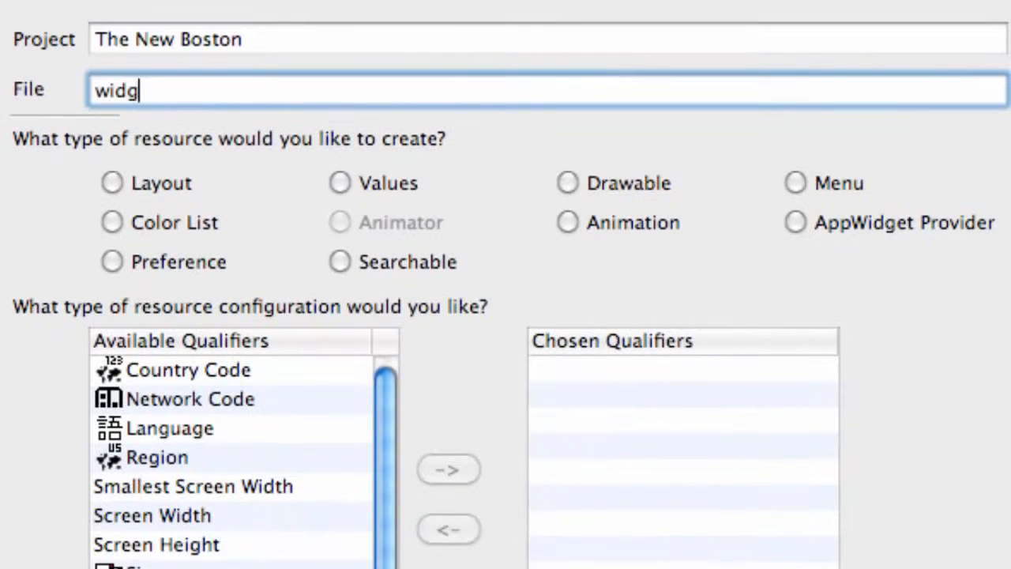
{"action": "type", "text": "et_stu"}
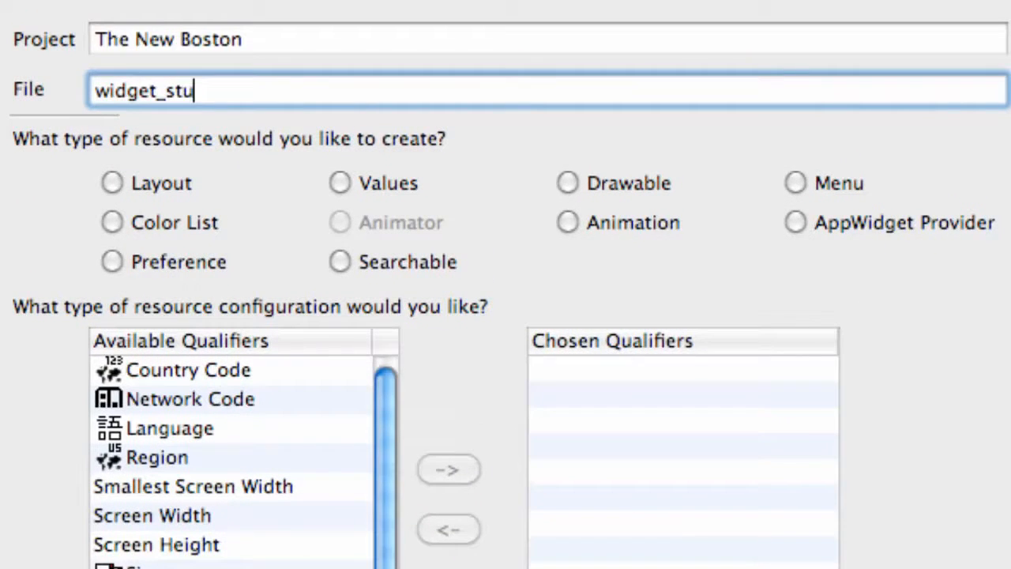
{"action": "type", "text": "ff"}
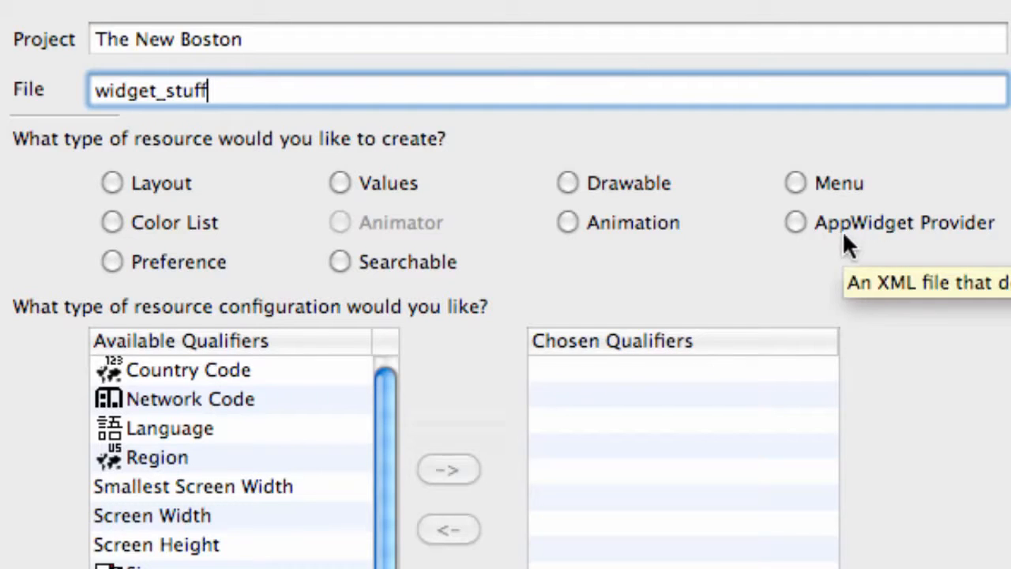
{"action": "mouse_move", "coordinate": [920, 245]}
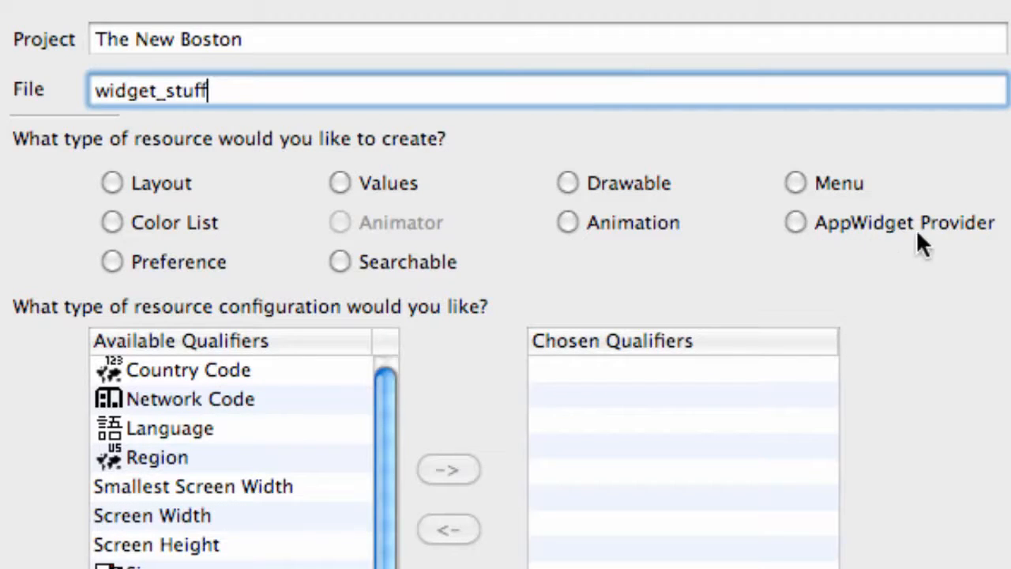
{"action": "left_click", "coordinate": [795, 222]}
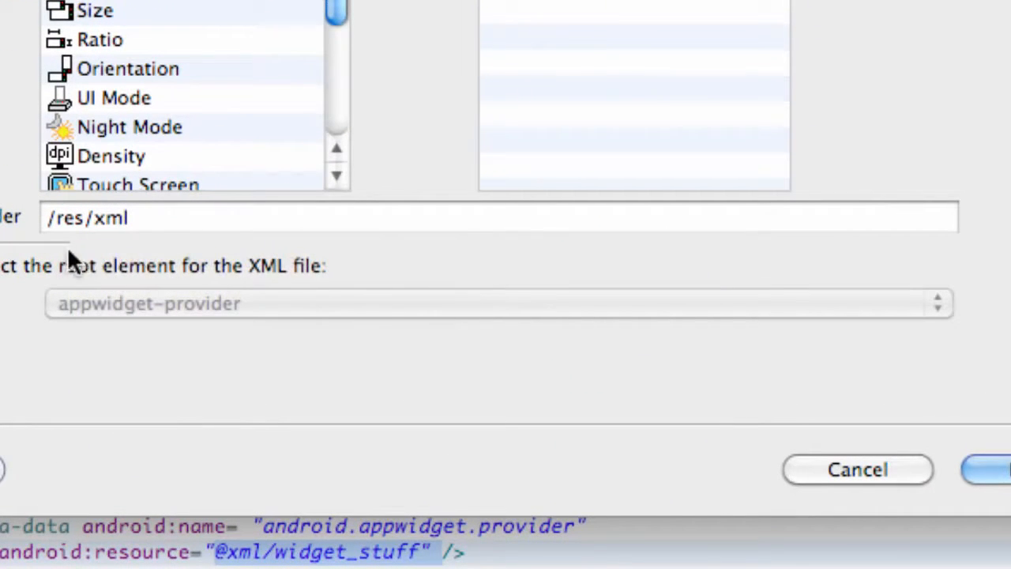
{"action": "mouse_move", "coordinate": [75, 261]}
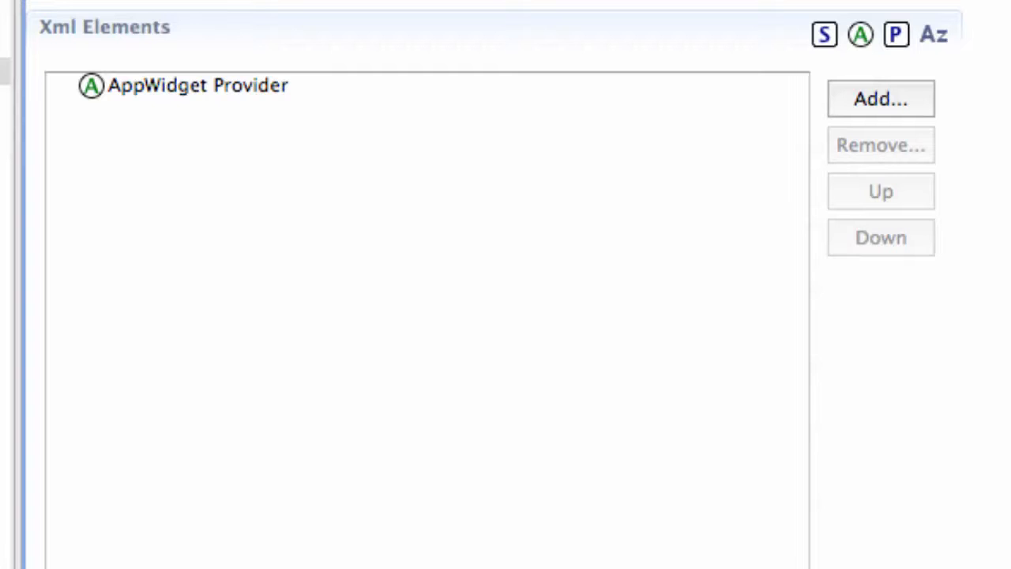
Step: Select the AppWidget Provider element in widget_stuff to reveal its attribute fields
{"action": "left_click", "coordinate": [213, 156]}
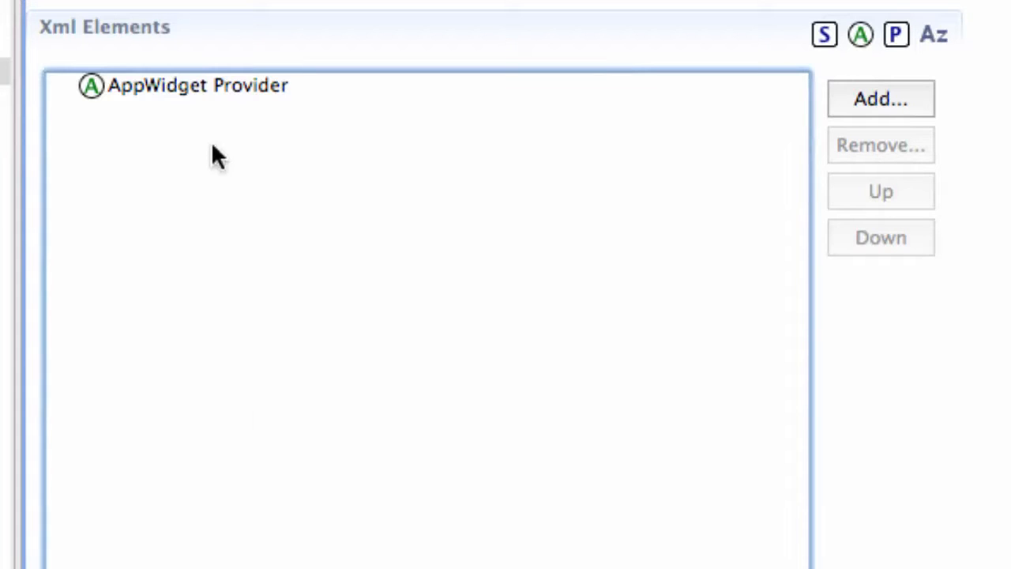
{"action": "mouse_move", "coordinate": [141, 188]}
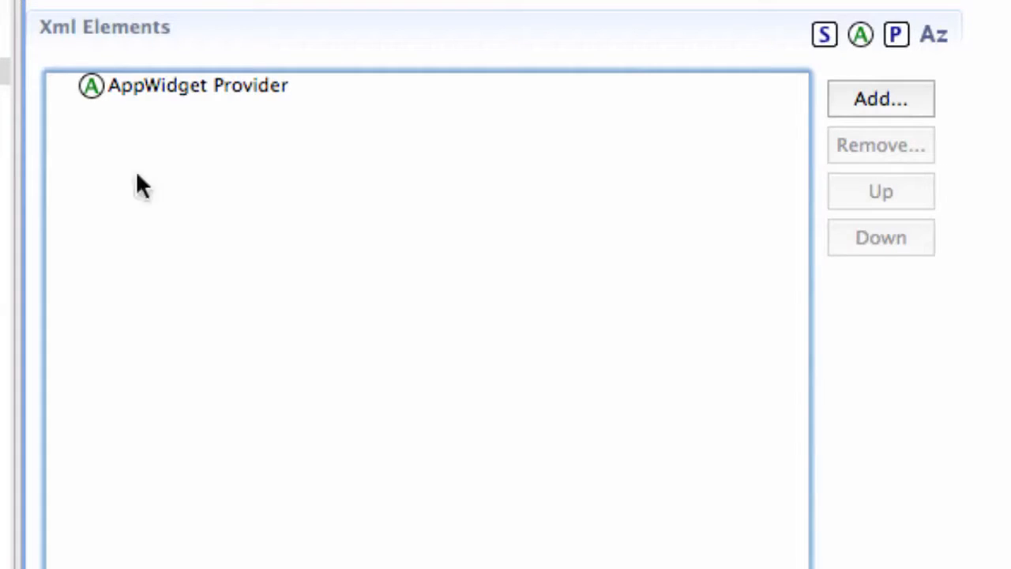
{"action": "left_click", "coordinate": [198, 87]}
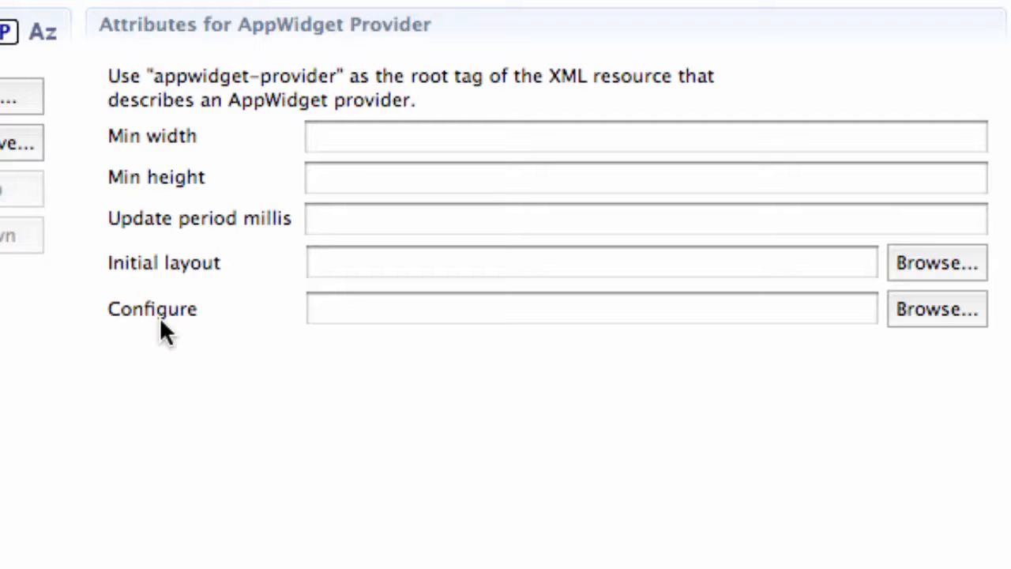
{"action": "mouse_move", "coordinate": [393, 272]}
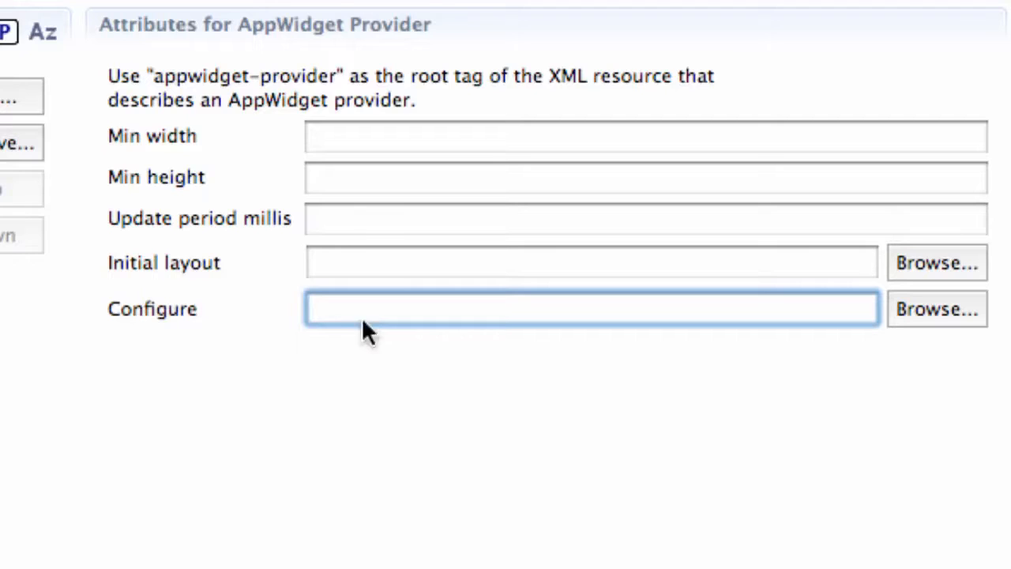
Step: Enter com.thenewboston.travis.WidgetConfig as the provider's Configure value
{"action": "type", "text": "com"}
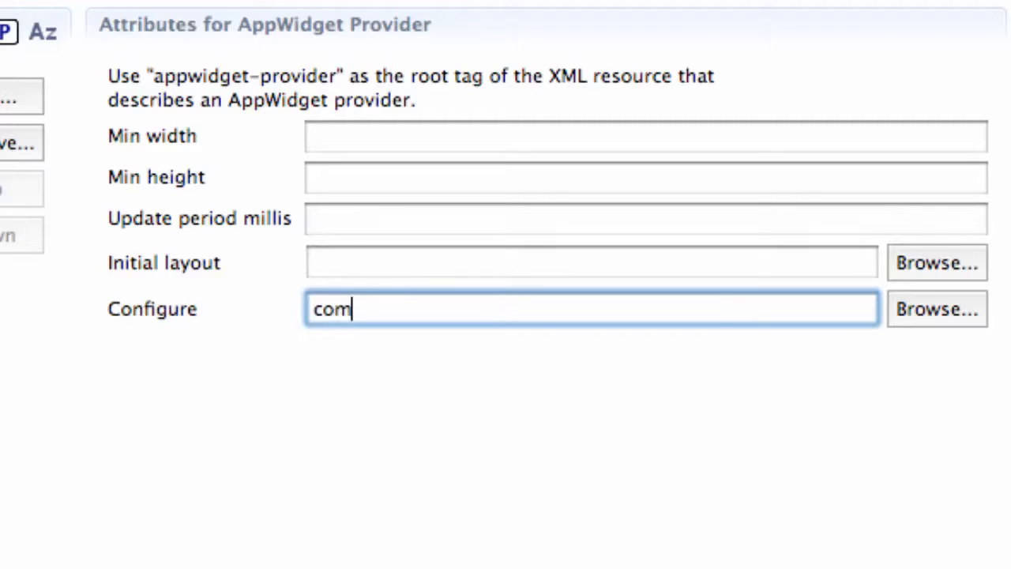
{"action": "type", "text": "."}
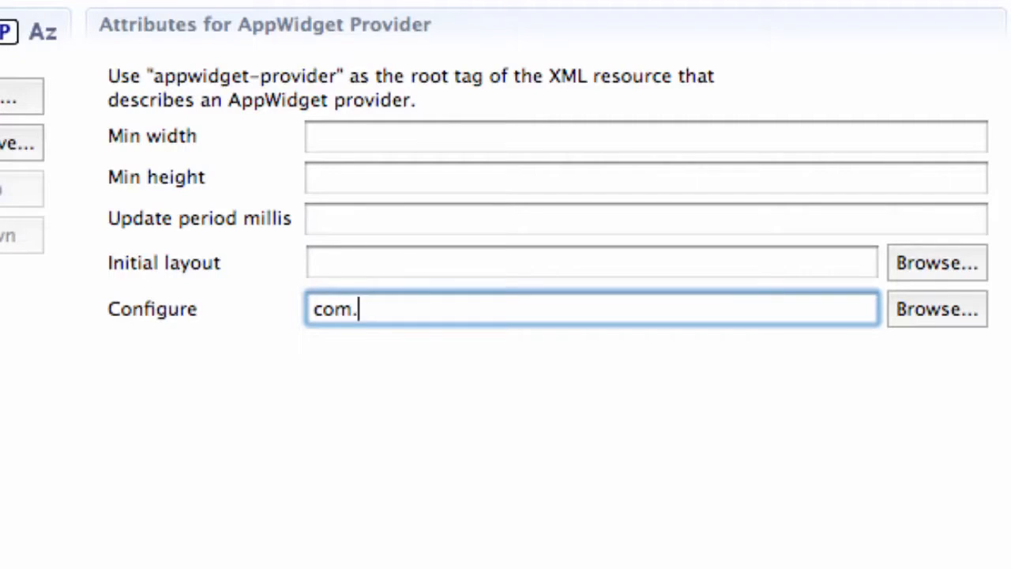
{"action": "type", "text": "thenewbosto"}
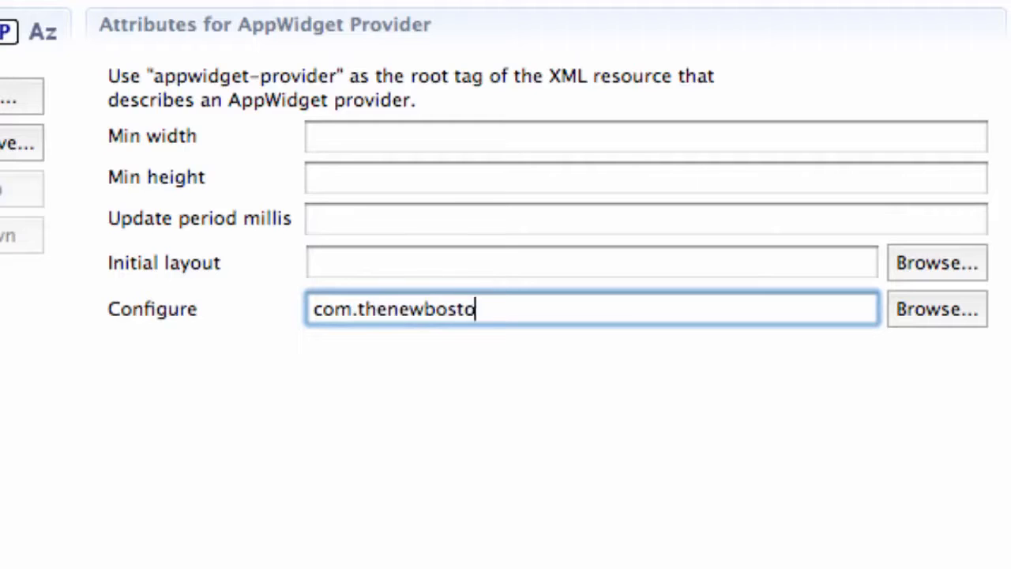
{"action": "type", "text": "n.travis."}
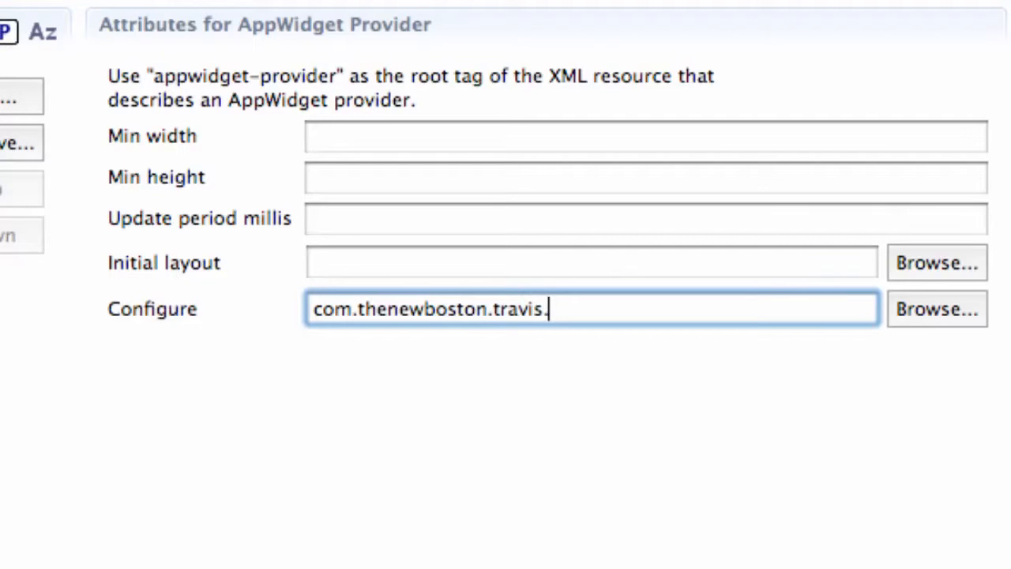
{"action": "type", "text": "W"}
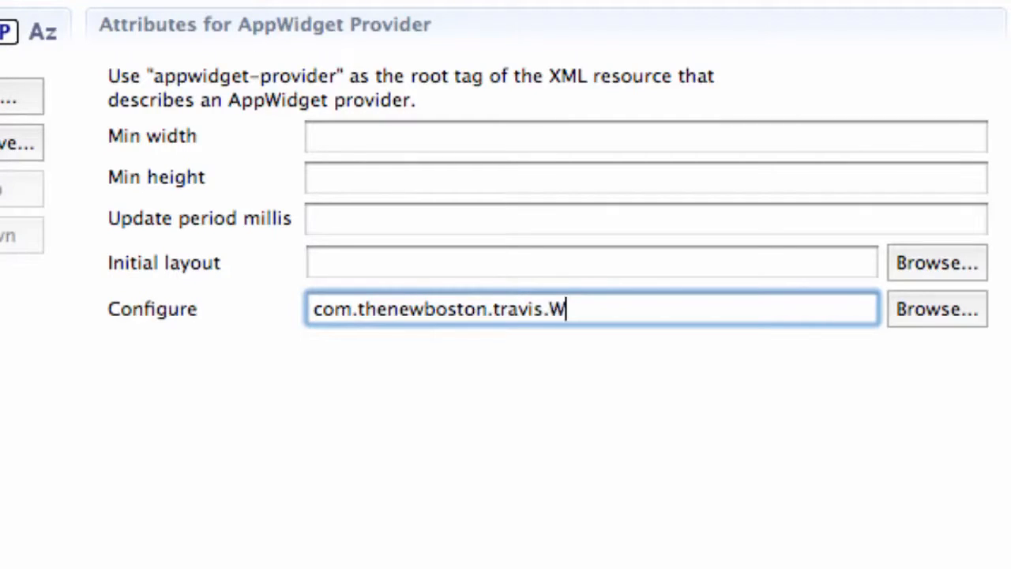
{"action": "type", "text": "idgetConf"}
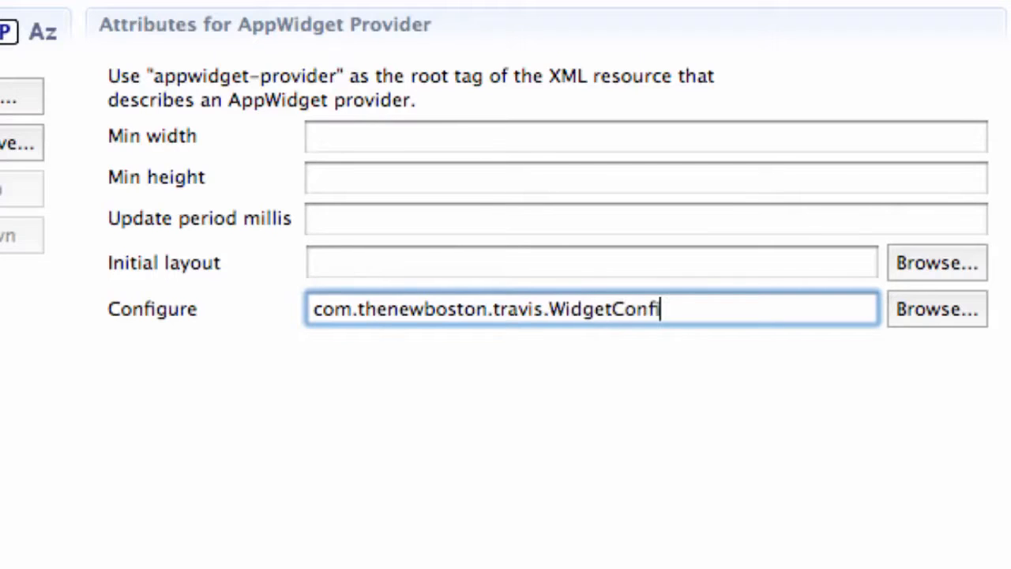
{"action": "type", "text": "ig"}
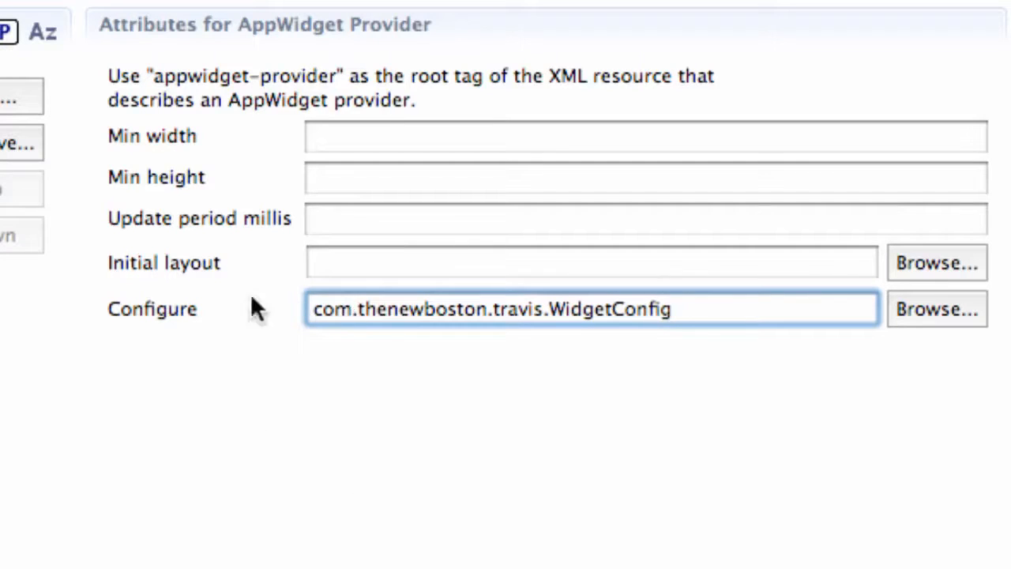
{"action": "mouse_move", "coordinate": [729, 309]}
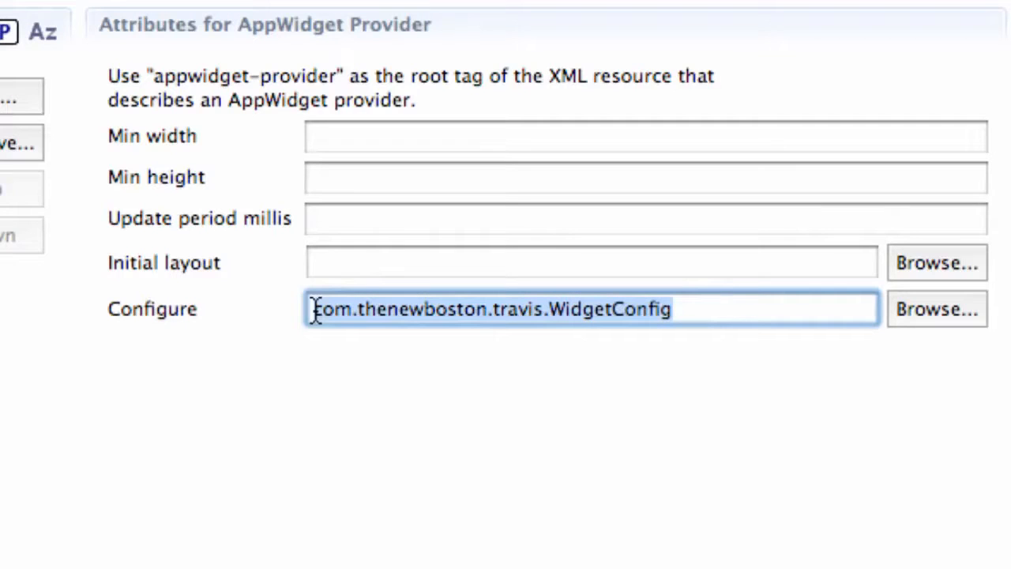
{"action": "mouse_move", "coordinate": [644, 317]}
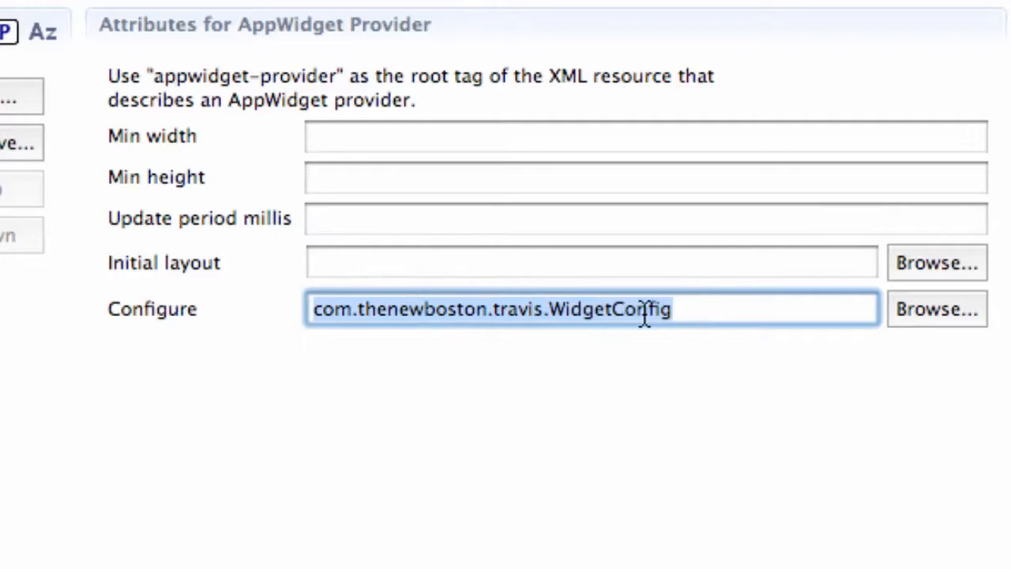
{"action": "mouse_move", "coordinate": [611, 419]}
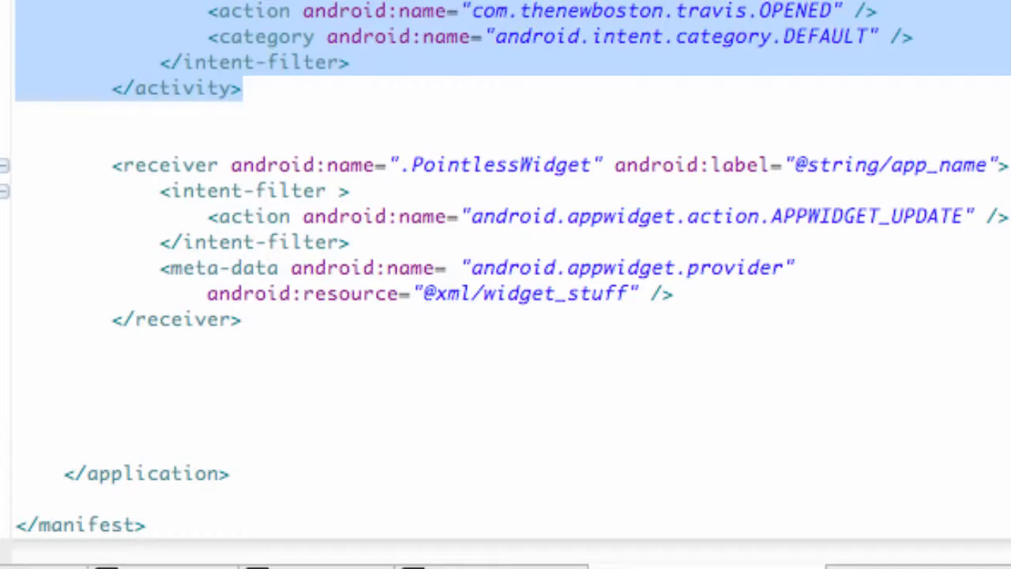
{"action": "mouse_move", "coordinate": [260, 356]}
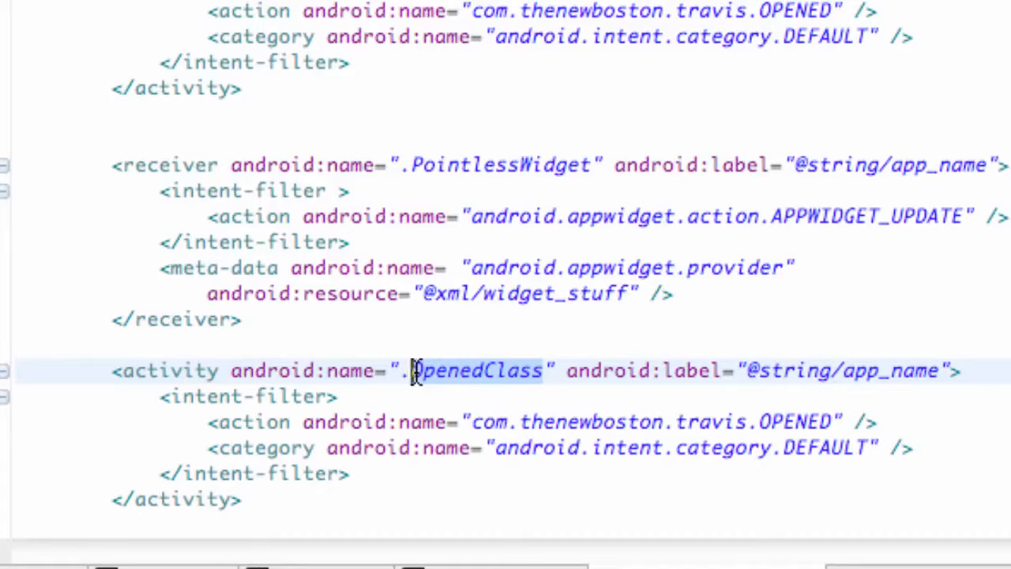
Step: Rename the pasted activity's android:name to .WidgetConfig below the receiver
{"action": "type", "text": "Widget"}
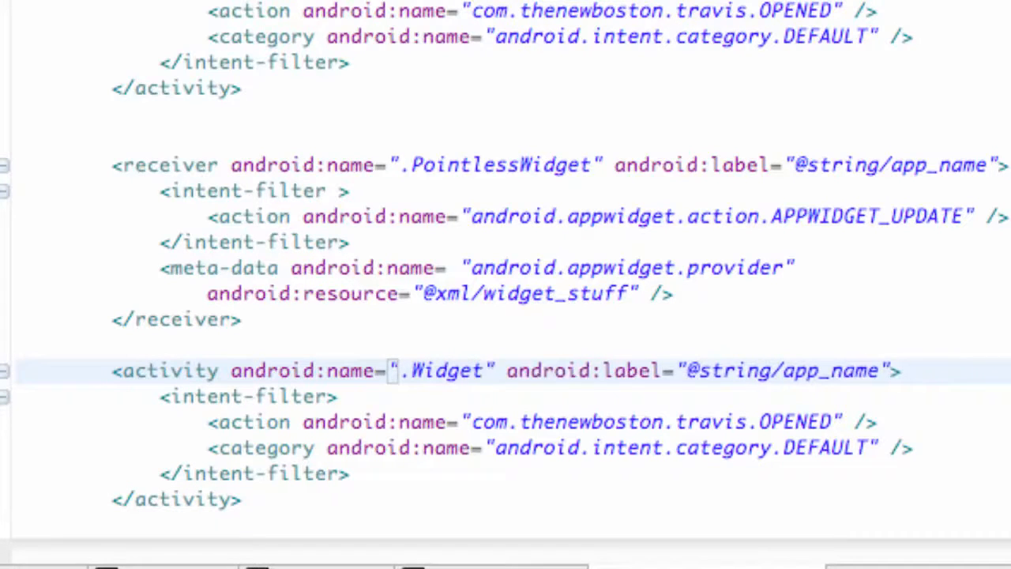
{"action": "type", "text": "Config"}
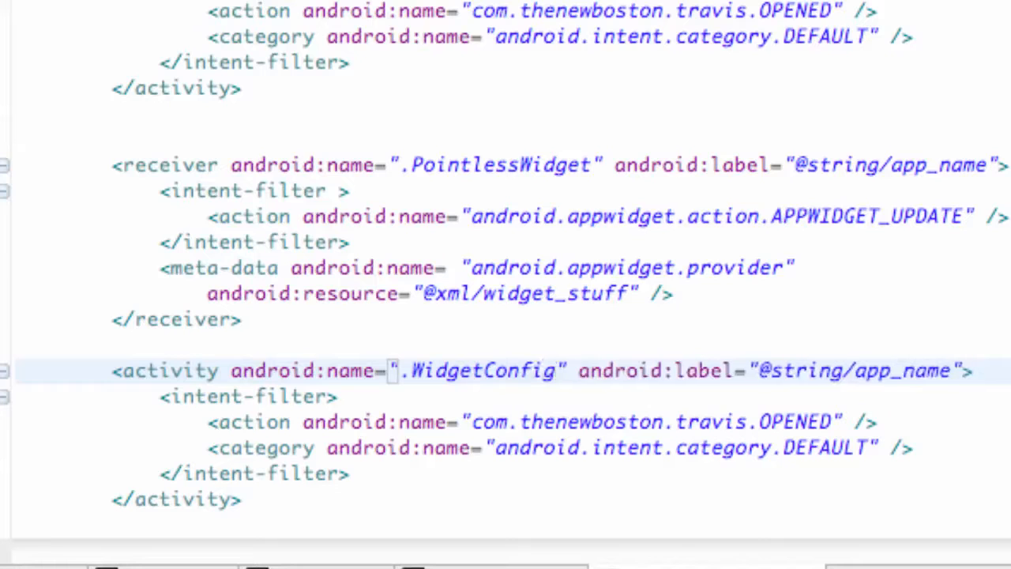
{"action": "mouse_move", "coordinate": [435, 447]}
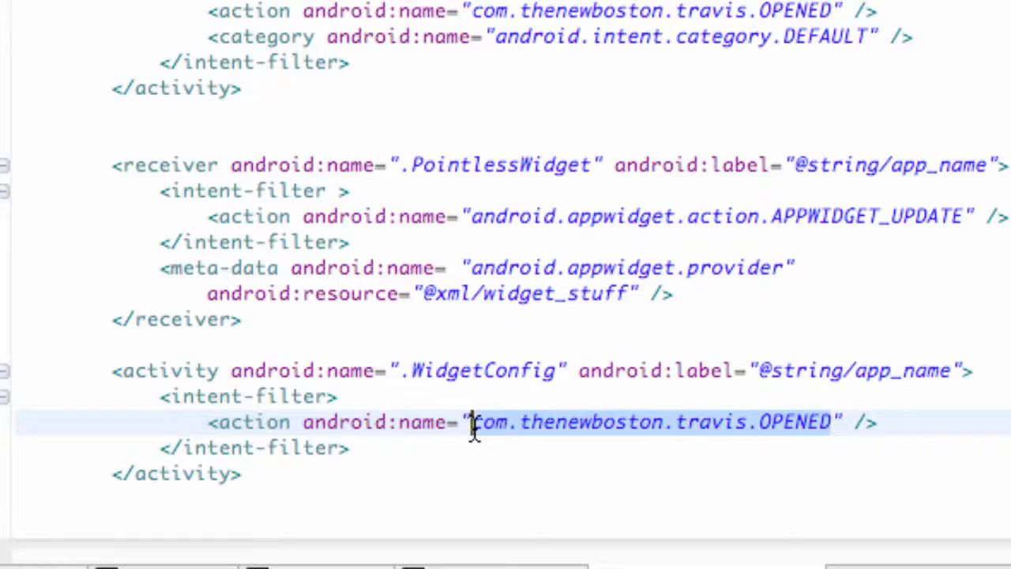
Step: Replace the intent filter action with android.appwidget.action.APPWIDGET_CONFIGURE
{"action": "type", "text": "android.appwidge\" />"}
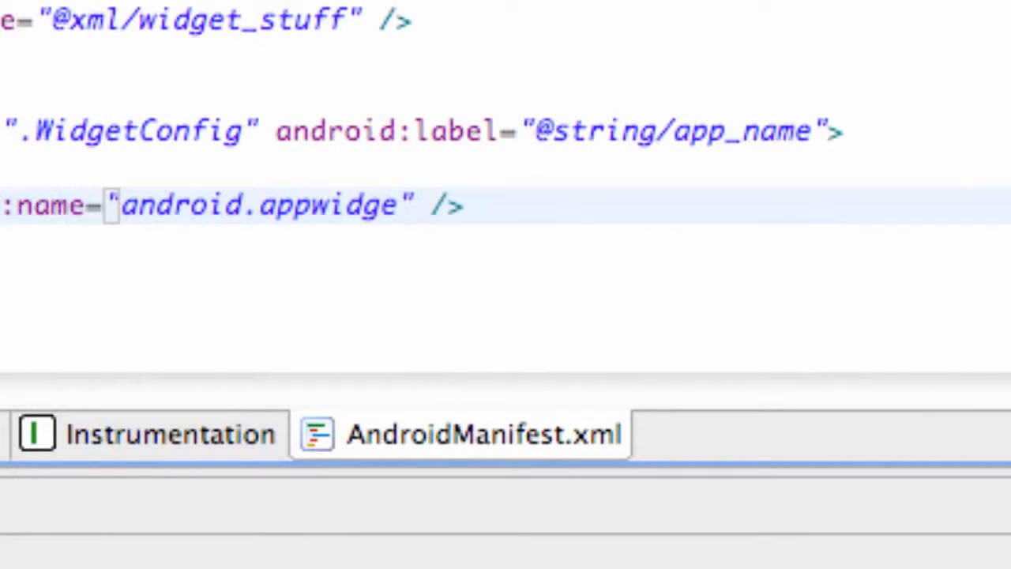
{"action": "type", "text": "t."}
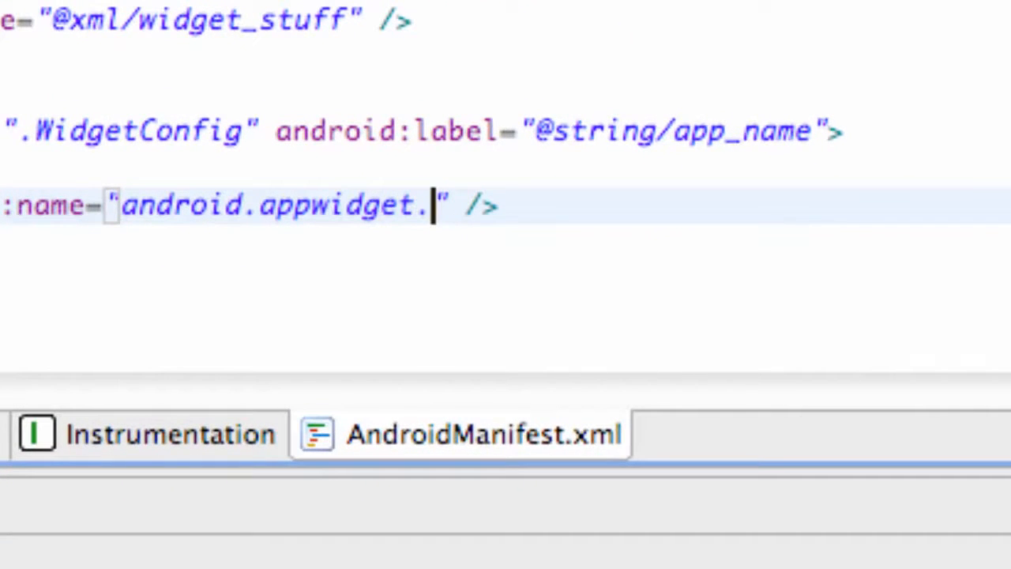
{"action": "type", "text": "action"}
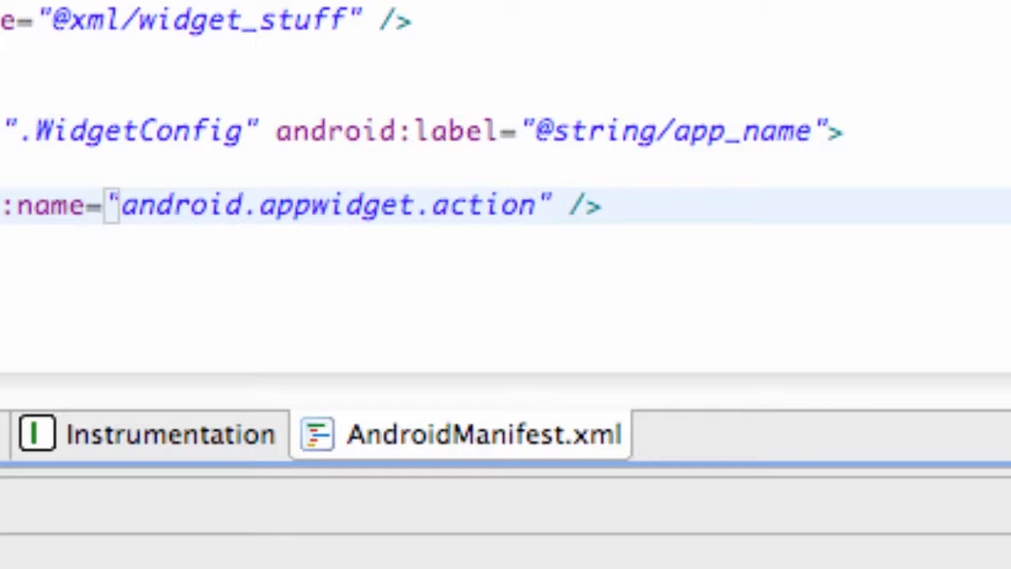
{"action": "type", "text": ".A"}
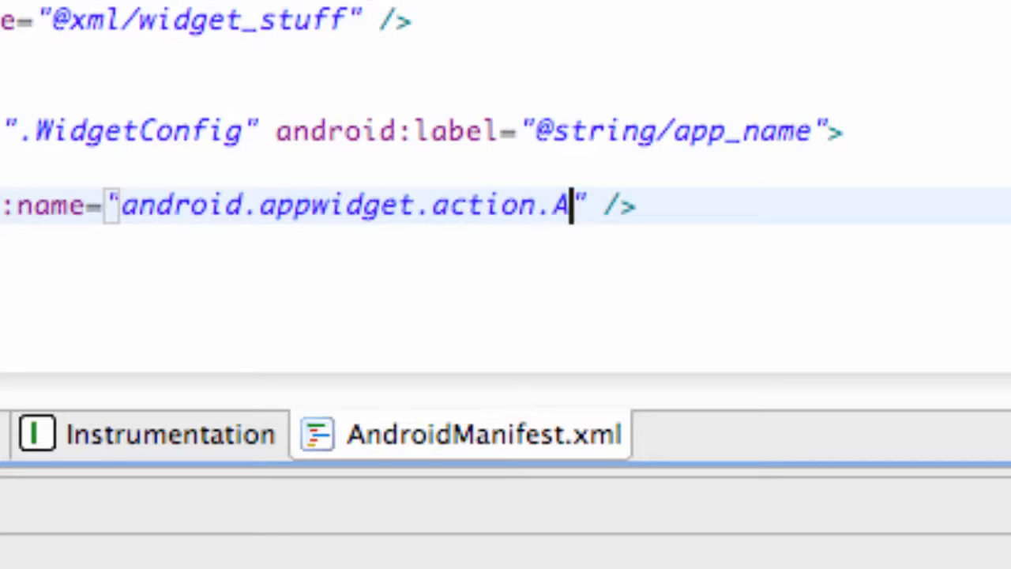
{"action": "type", "text": "PPWIDGET_CON"}
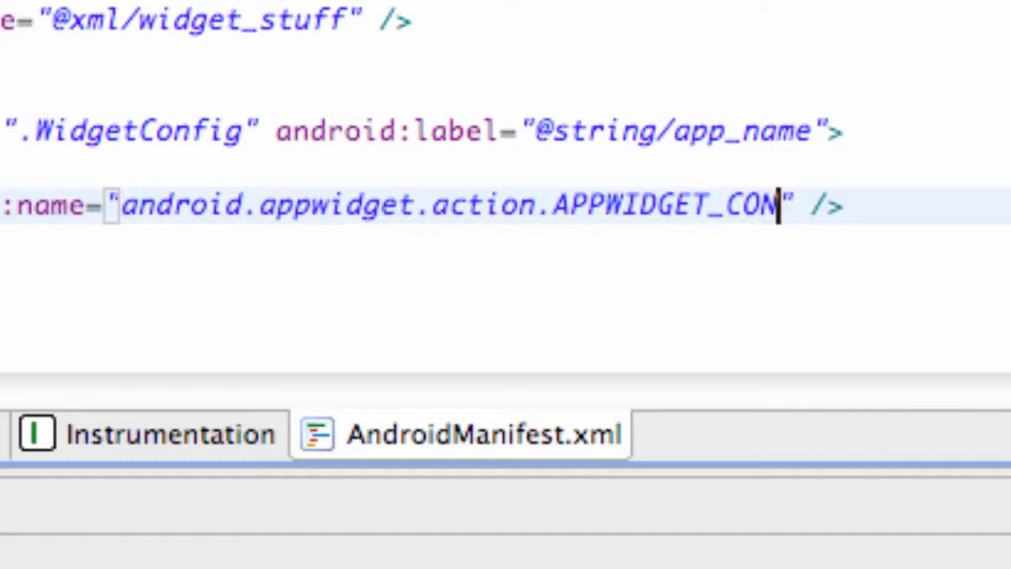
{"action": "type", "text": "FIGE"}
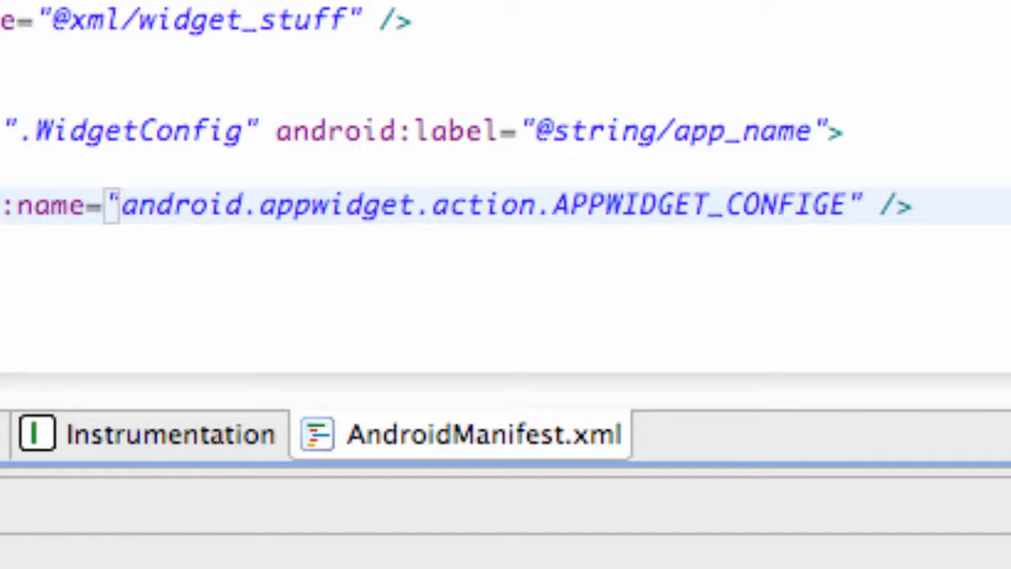
{"action": "type", "text": "UR"}
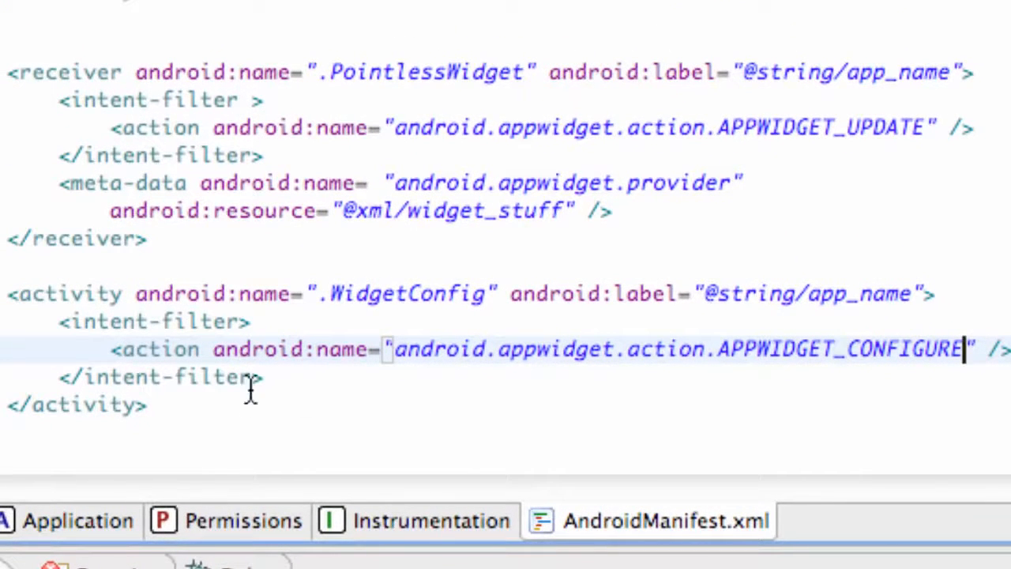
{"action": "double_click", "coordinate": [663, 362]}
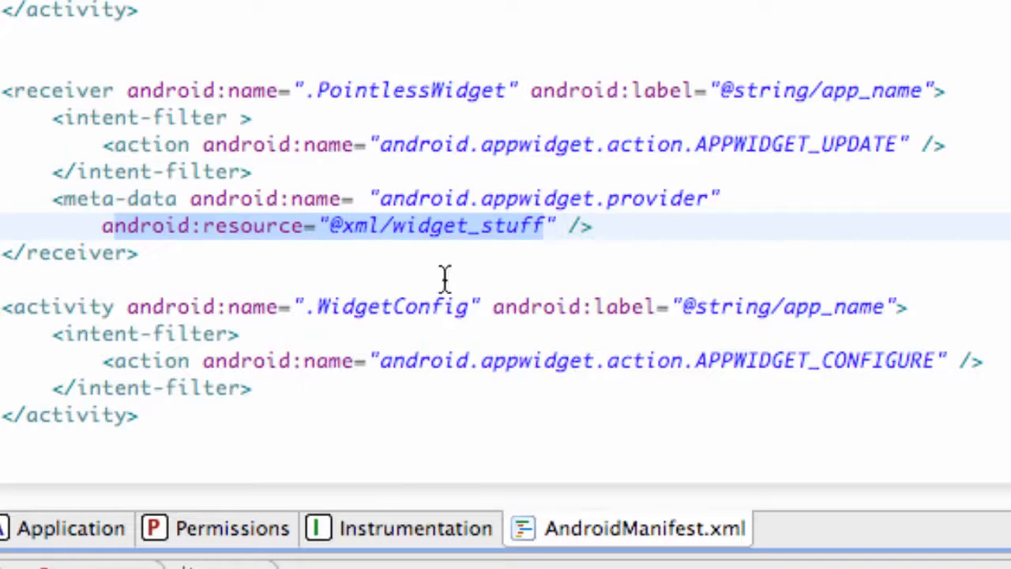
{"action": "mouse_move", "coordinate": [329, 259]}
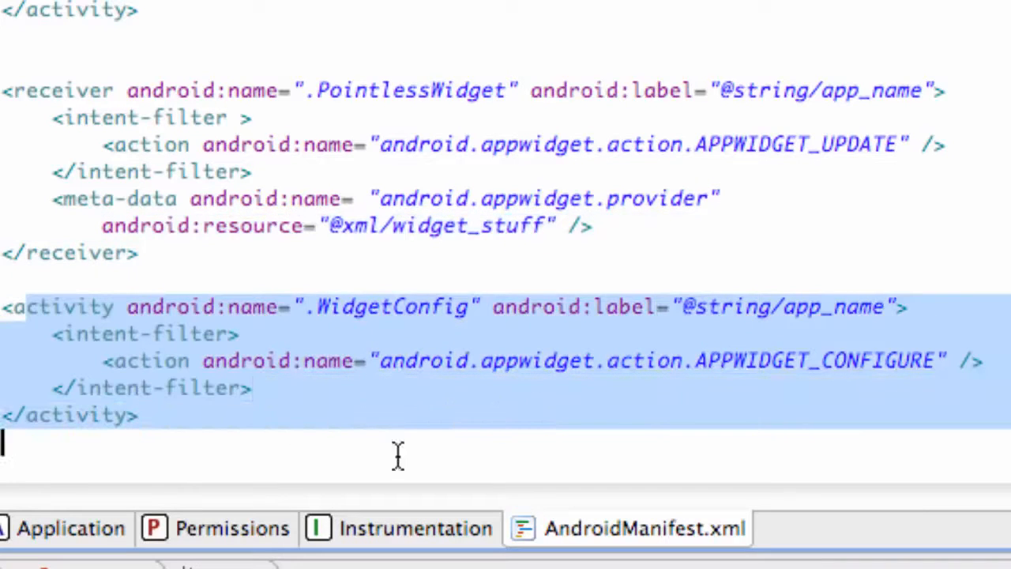
{"action": "left_click", "coordinate": [853, 378]}
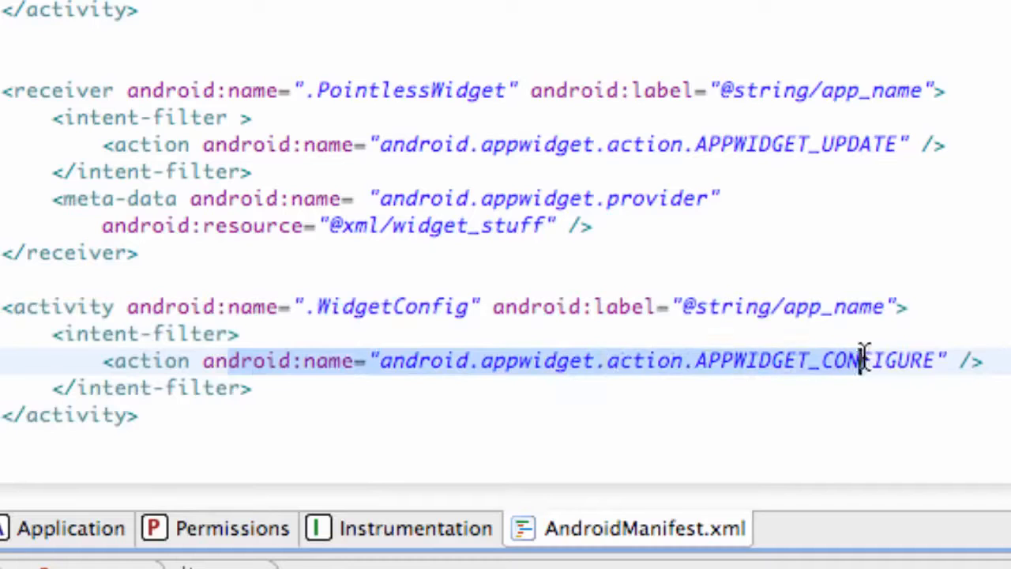